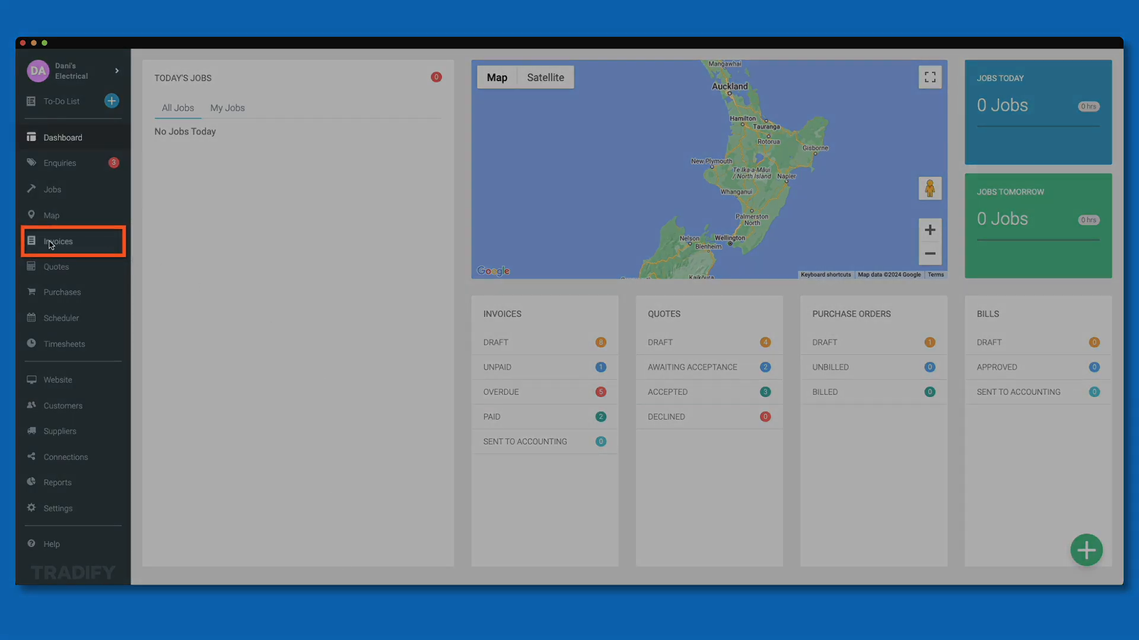
# Start a new billing run from the Invoices list
pyautogui.click(57, 241)
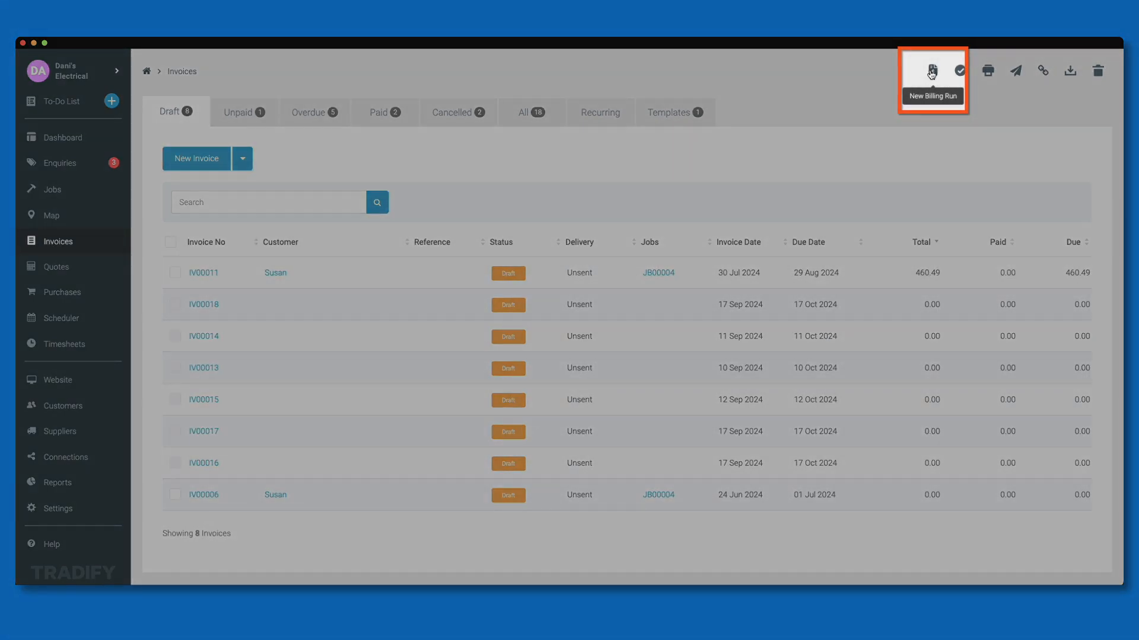
pyautogui.click(932, 72)
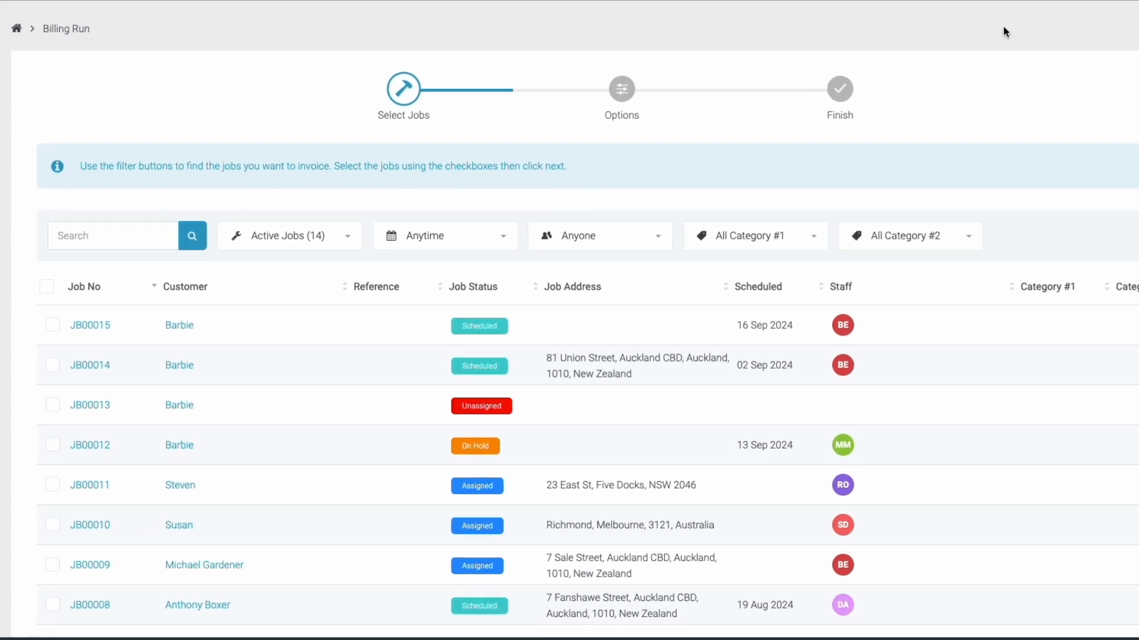
pyautogui.moveTo(911, 140)
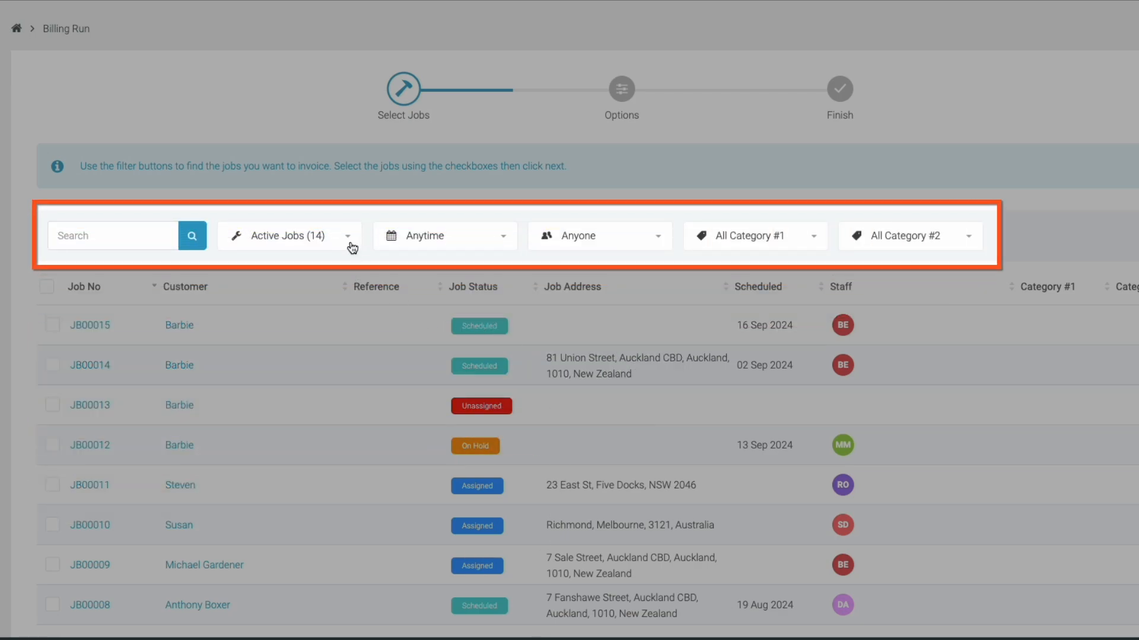
# Tick the jobs to bill, including JB00003, JB00006 and JB00007, and continue to options
pyautogui.click(287, 235)
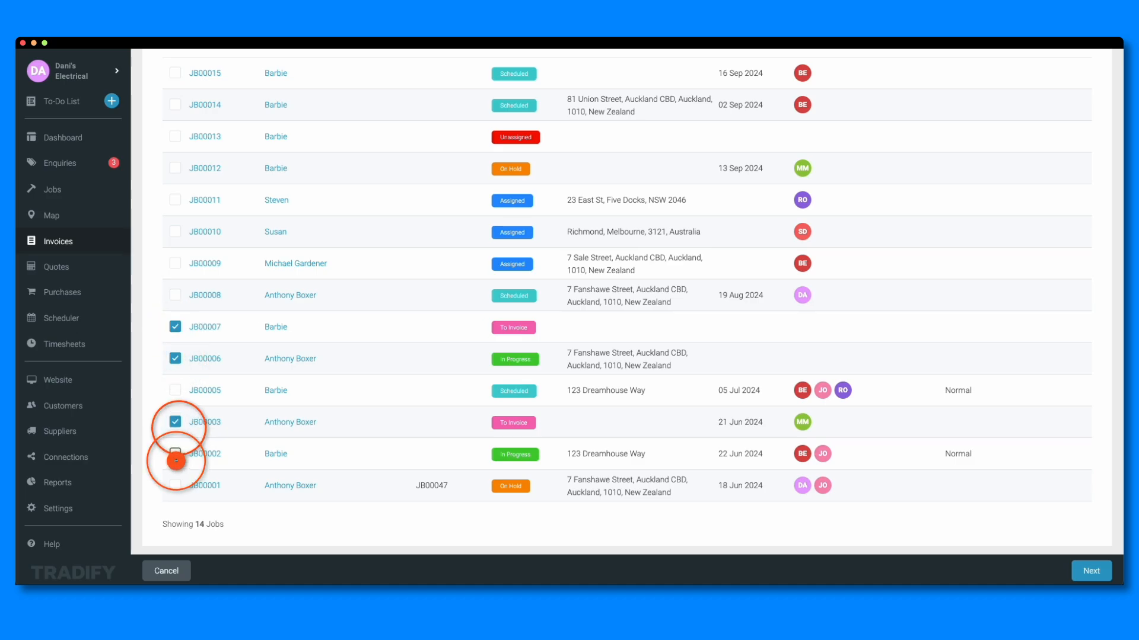
pyautogui.click(1090, 571)
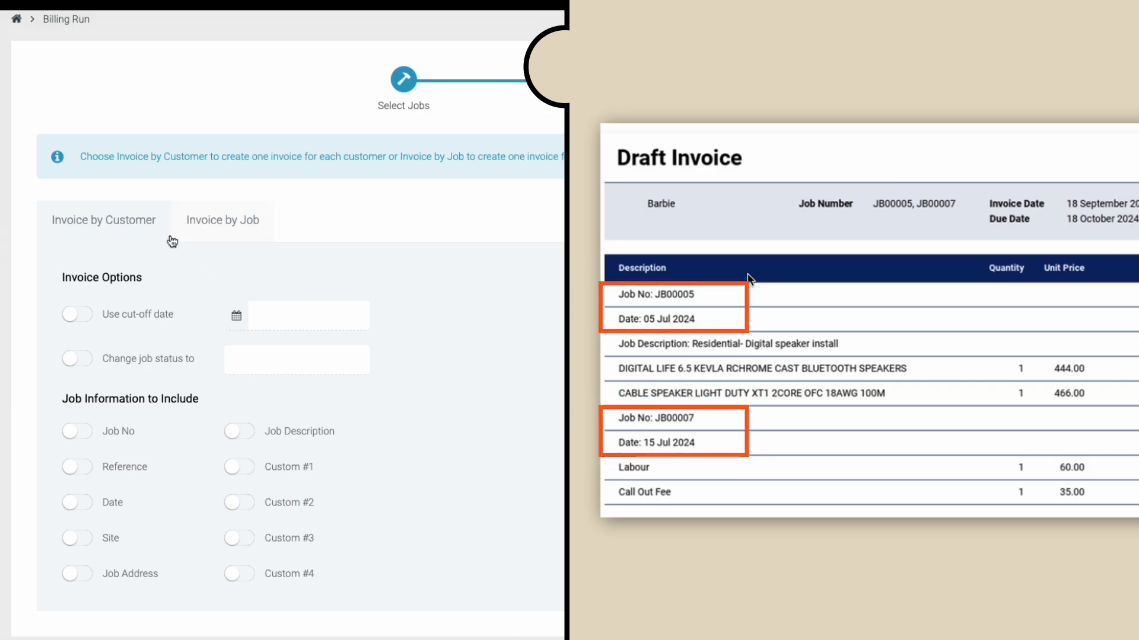
# Choose Invoice by Job so each job gets its own invoice
pyautogui.click(222, 221)
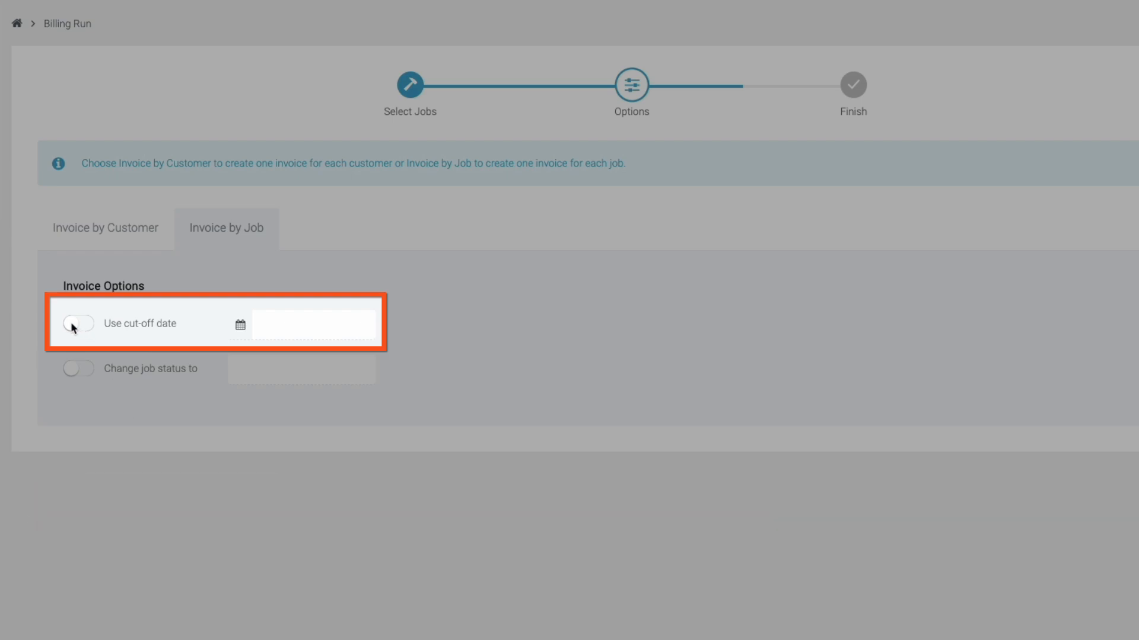
# Apply a 15 Sep 2024 cut-off date and set invoiced jobs to Complete, then continue
pyautogui.click(78, 322)
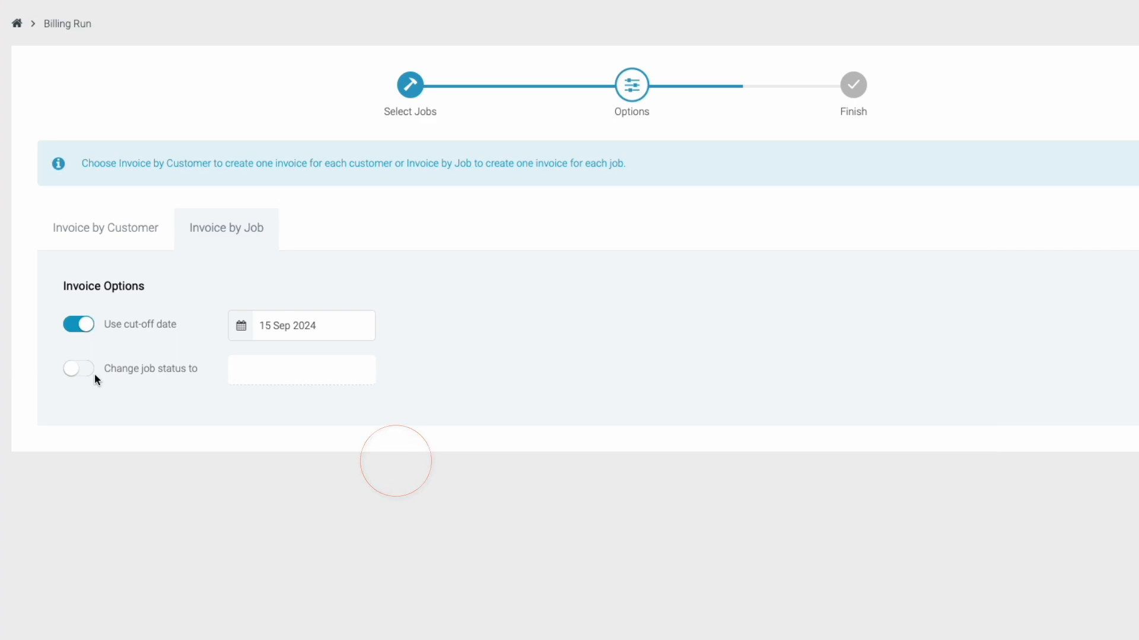
pyautogui.moveTo(94, 379)
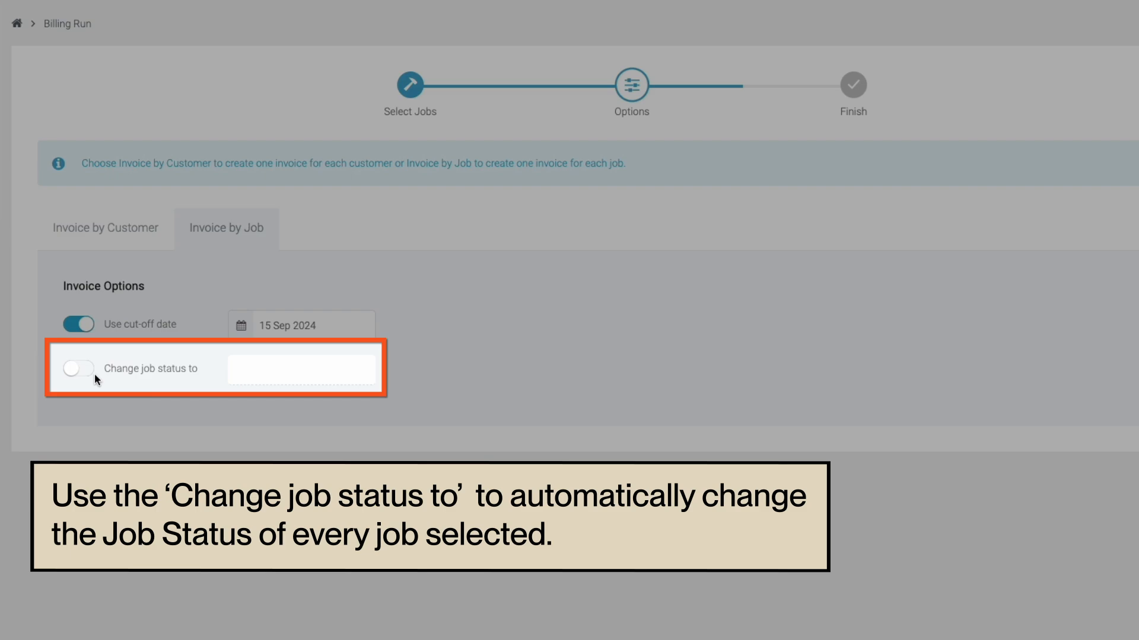
pyautogui.click(77, 367)
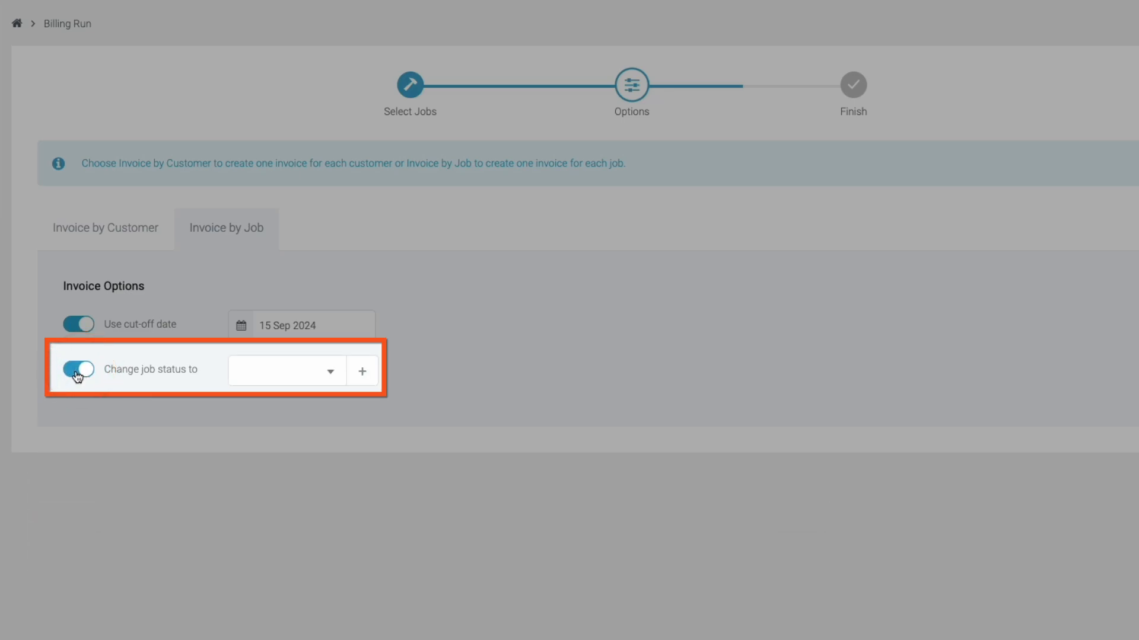
pyautogui.click(283, 370)
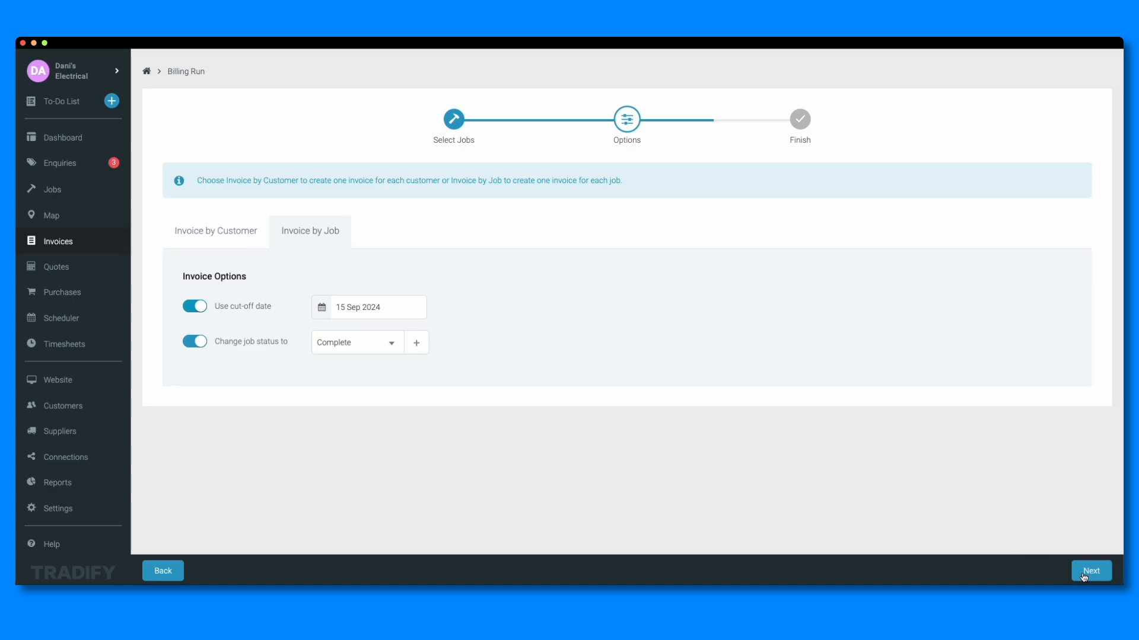
pyautogui.click(1090, 570)
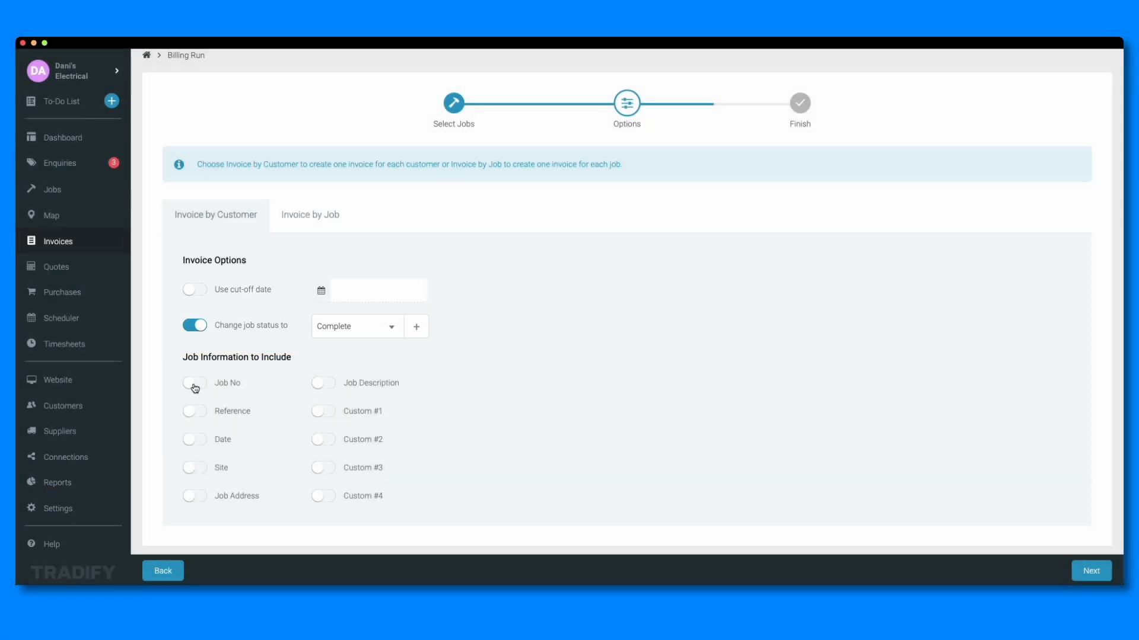
# Include Job No, Job Description and Date on invoices and generate them
pyautogui.click(193, 383)
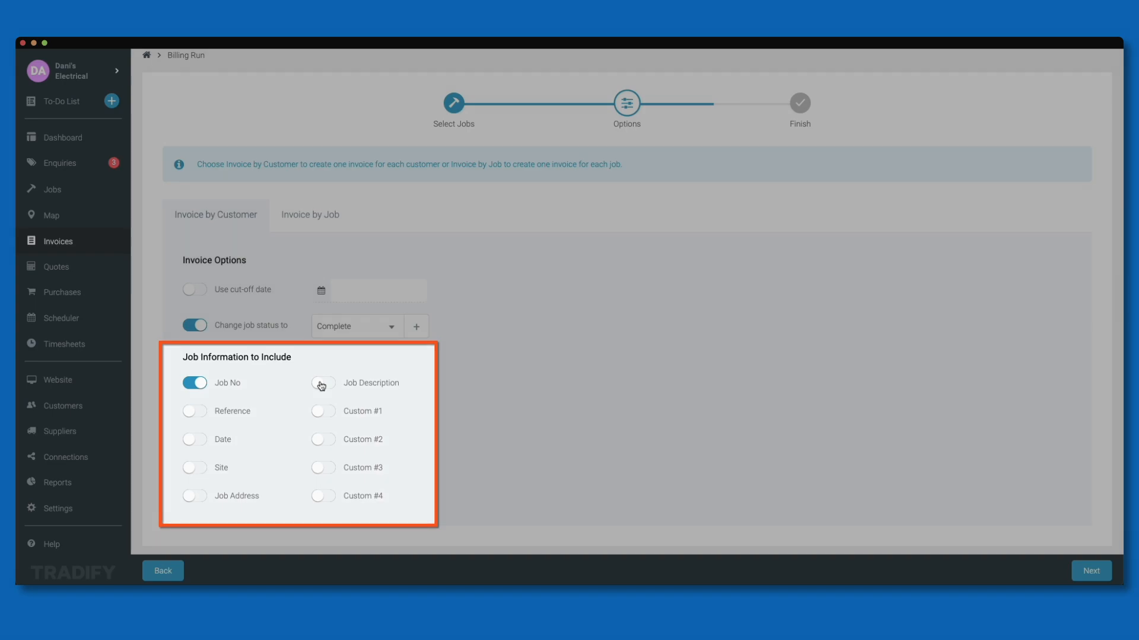
pyautogui.click(321, 383)
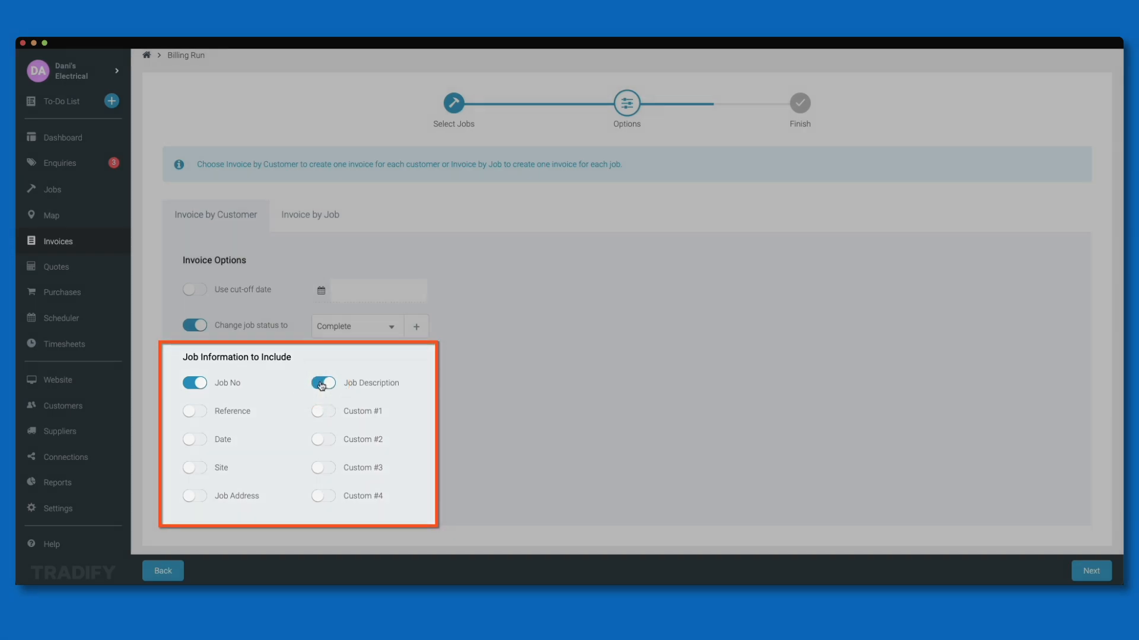
pyautogui.click(193, 439)
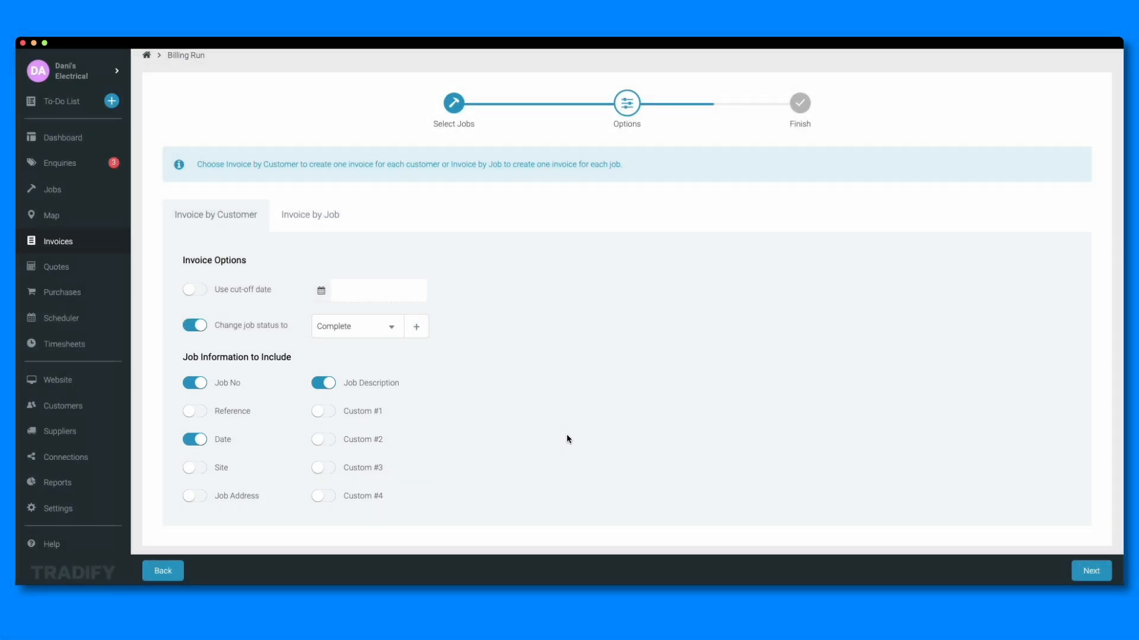
pyautogui.click(1090, 571)
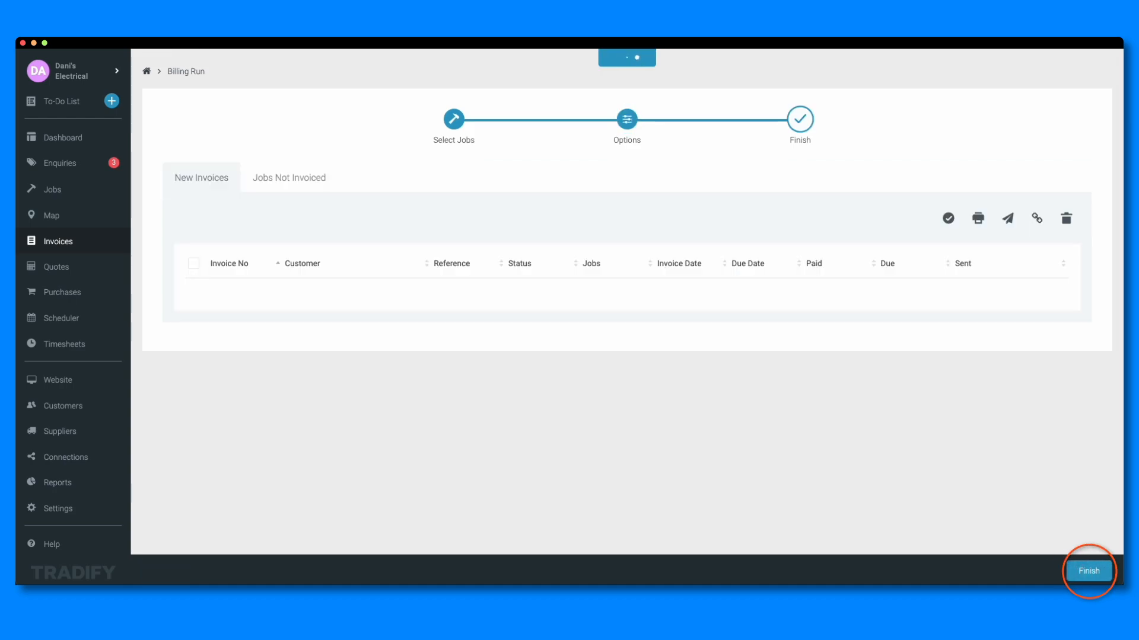
# Acknowledge the summary of two draft invoices IV00019 and IV00020 worth 3894.25
pyautogui.click(1088, 570)
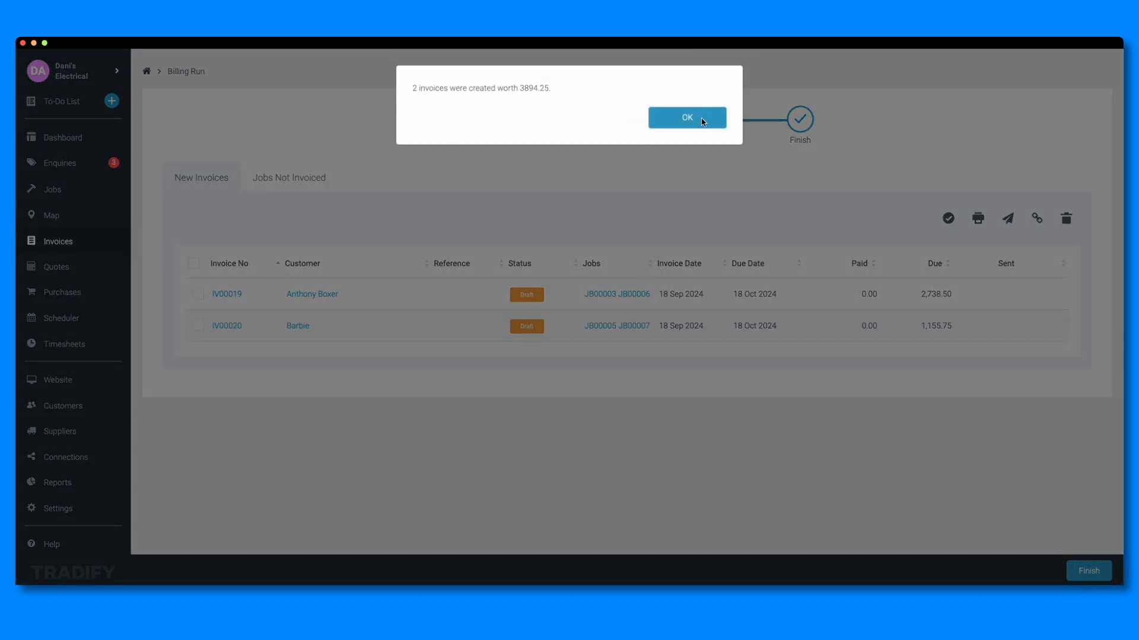
pyautogui.click(685, 117)
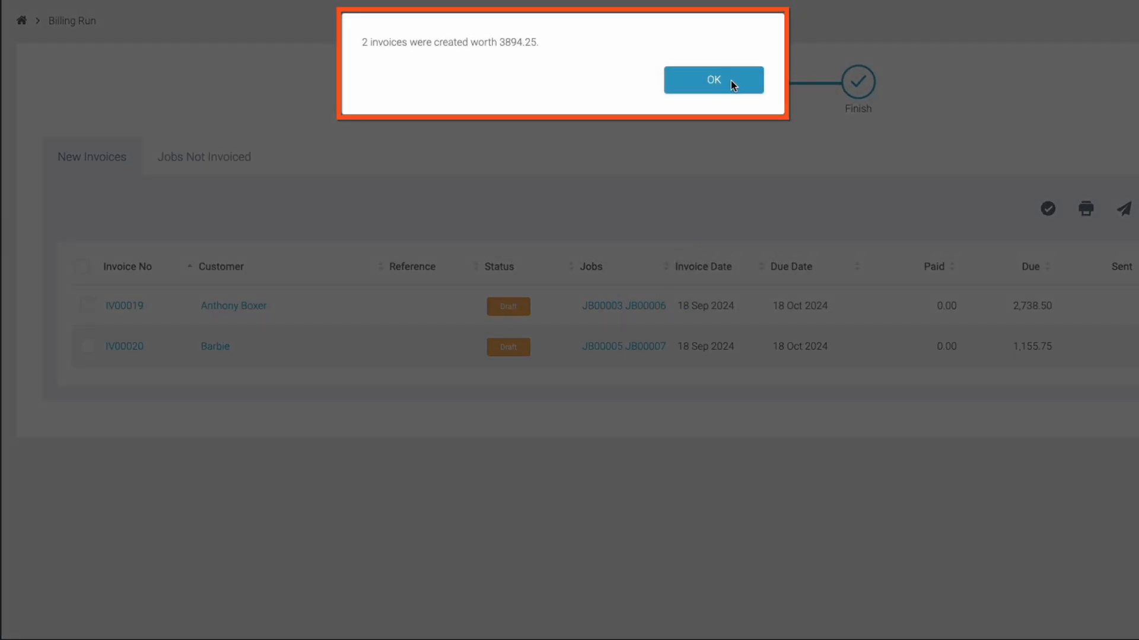
pyautogui.click(713, 80)
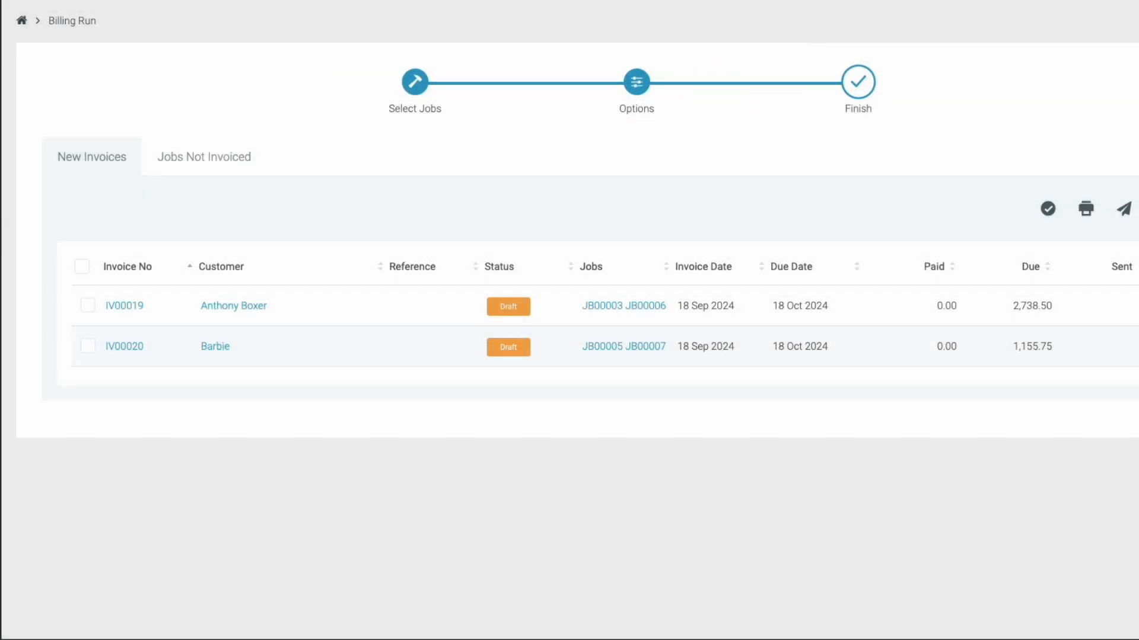
# Review invoice IV00020 for Barbie and return to the New Invoices list
pyautogui.click(203, 156)
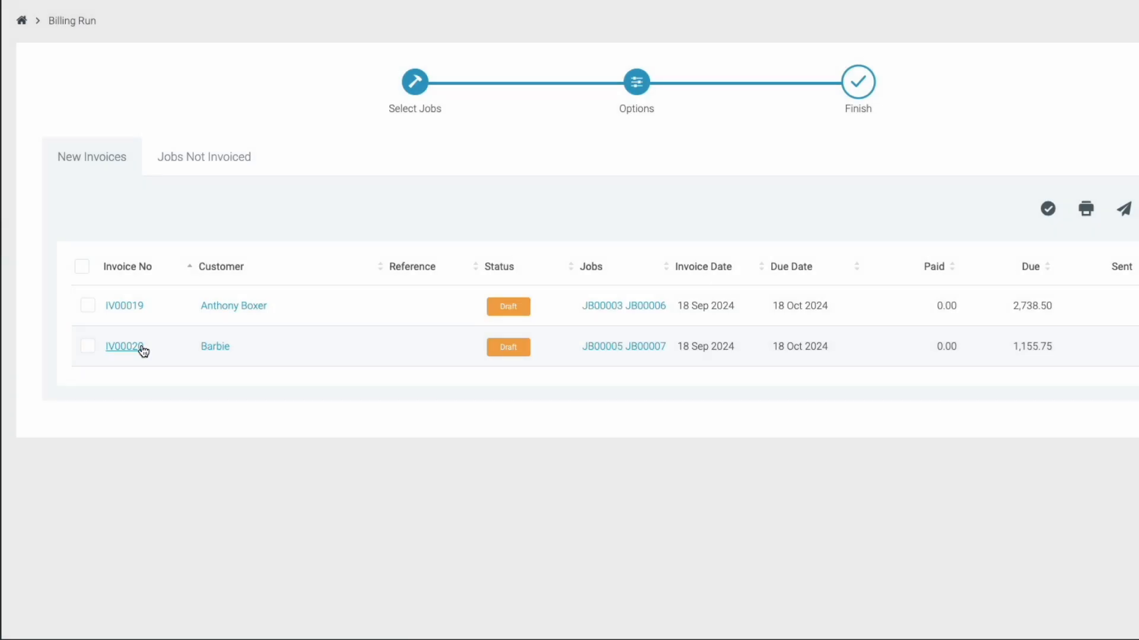
pyautogui.click(125, 347)
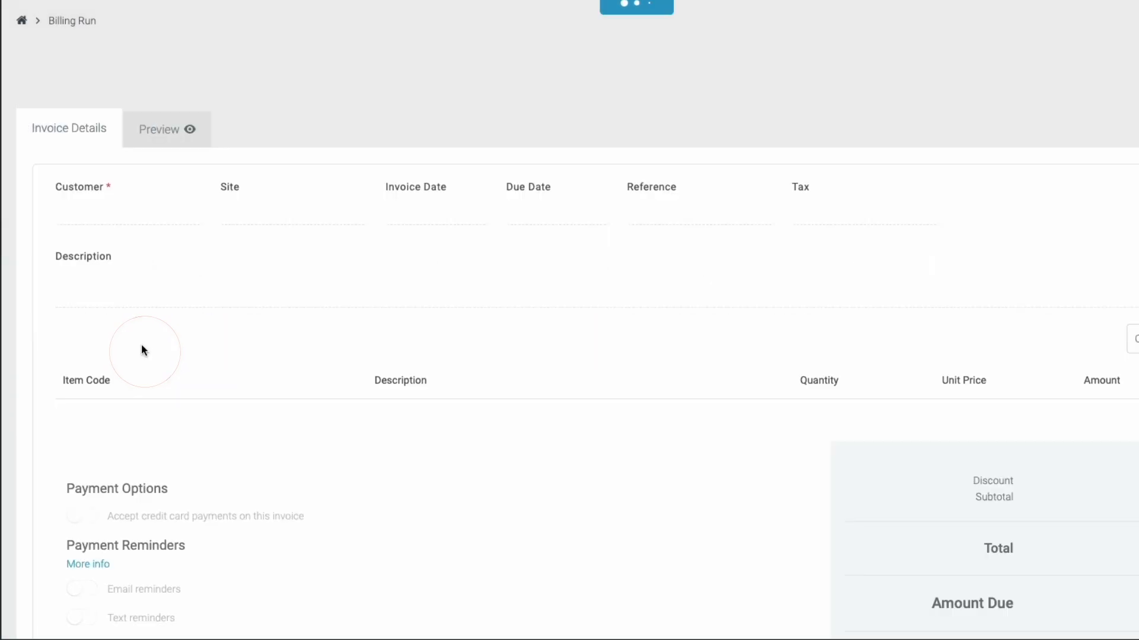
pyautogui.click(166, 128)
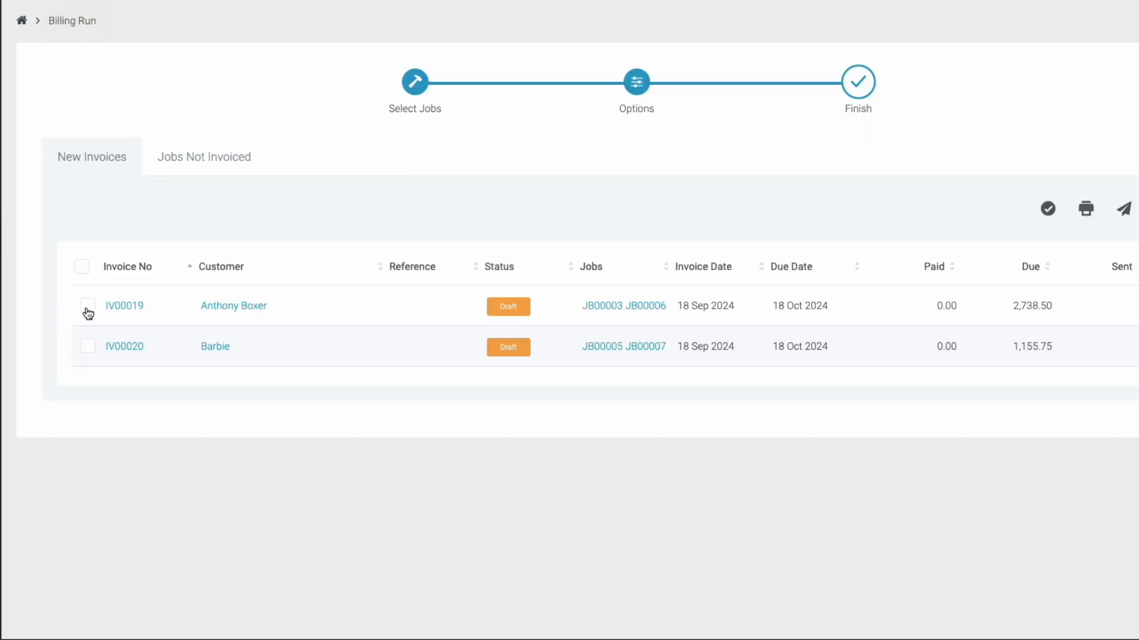
# Email invoices IV00019 and IV00020 with Mark as sent, making them Unpaid
pyautogui.click(86, 346)
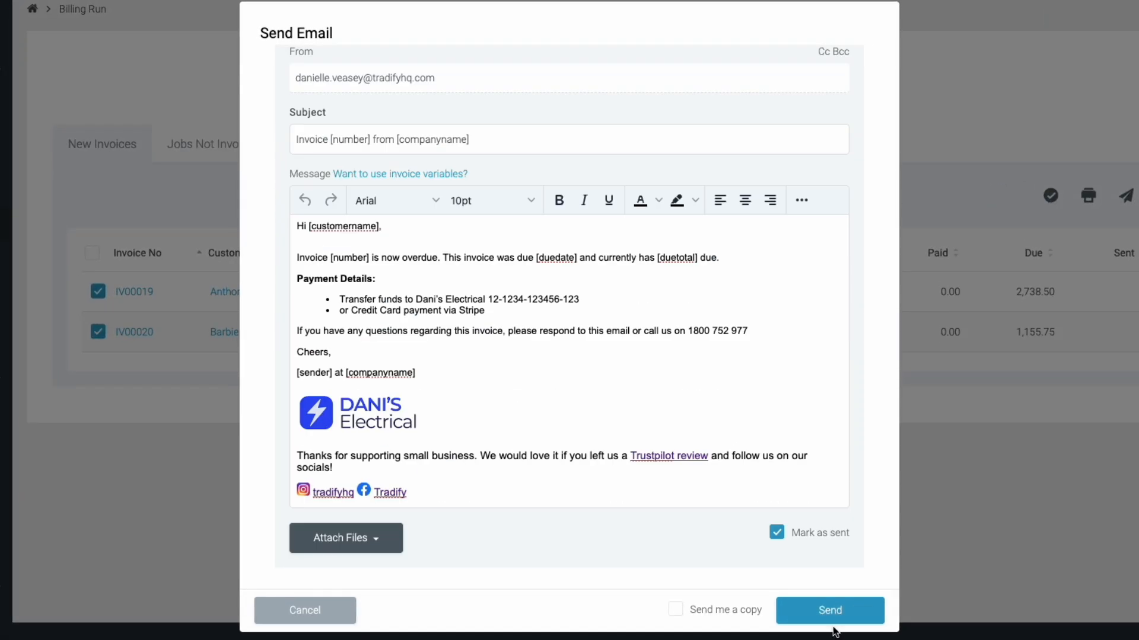
pyautogui.click(828, 609)
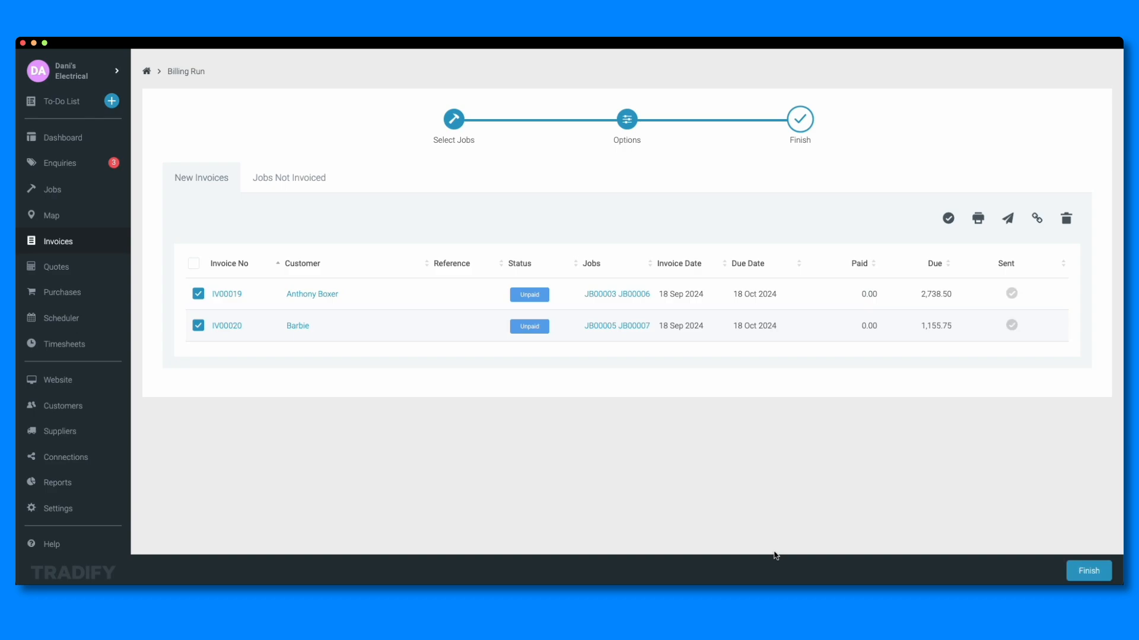
pyautogui.moveTo(1037, 221)
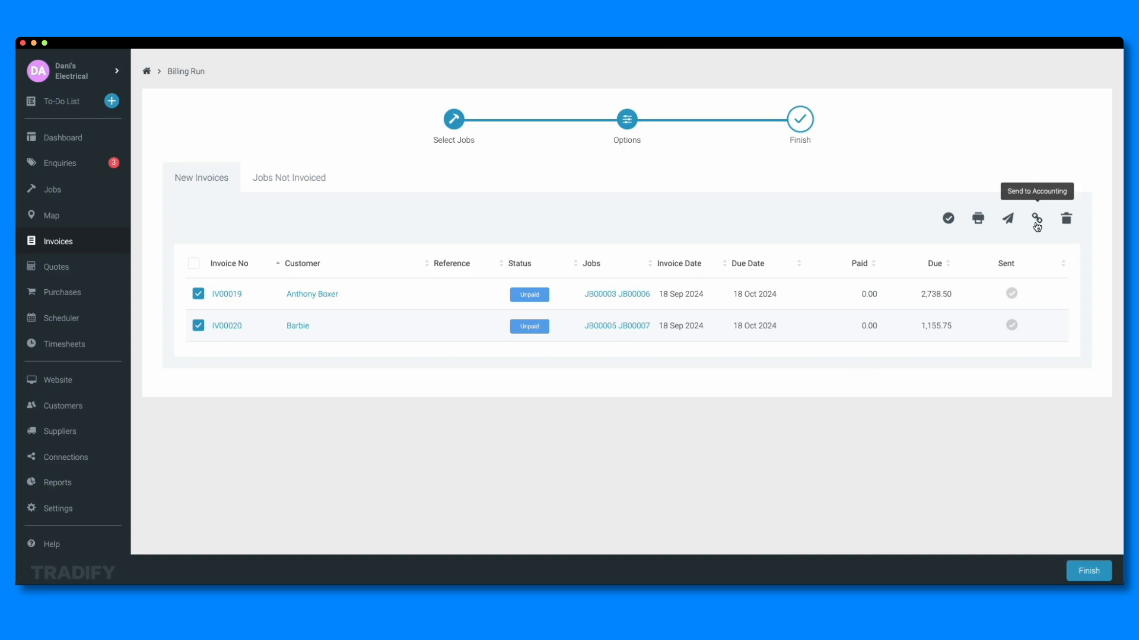
# Skip the accounting export and finish the billing run
pyautogui.click(1035, 218)
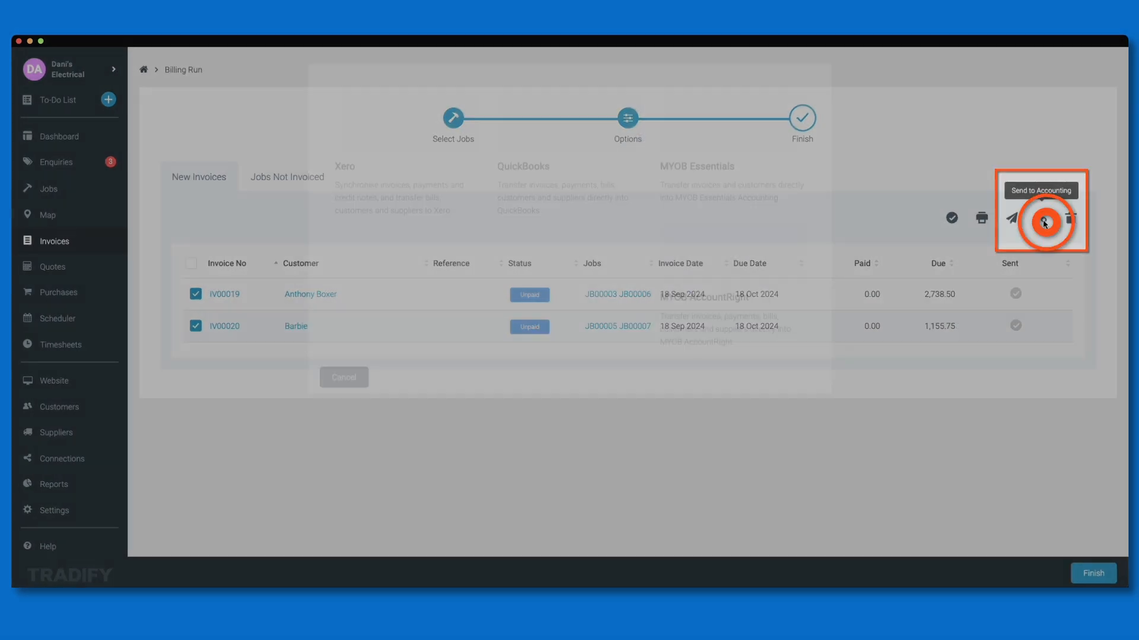
pyautogui.click(1041, 222)
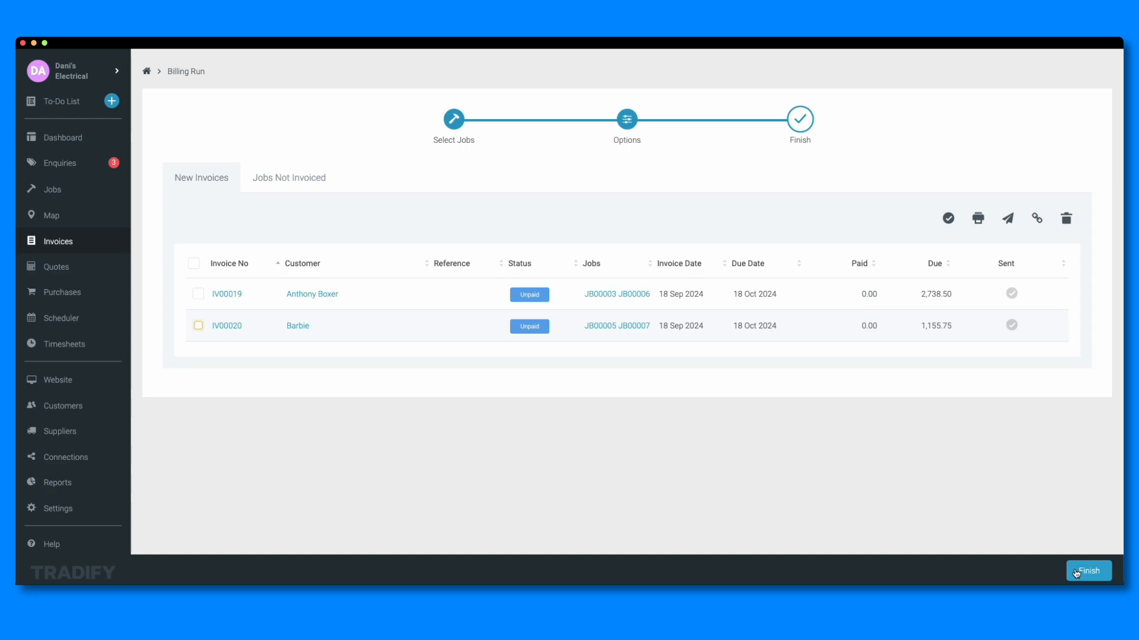
pyautogui.click(1087, 571)
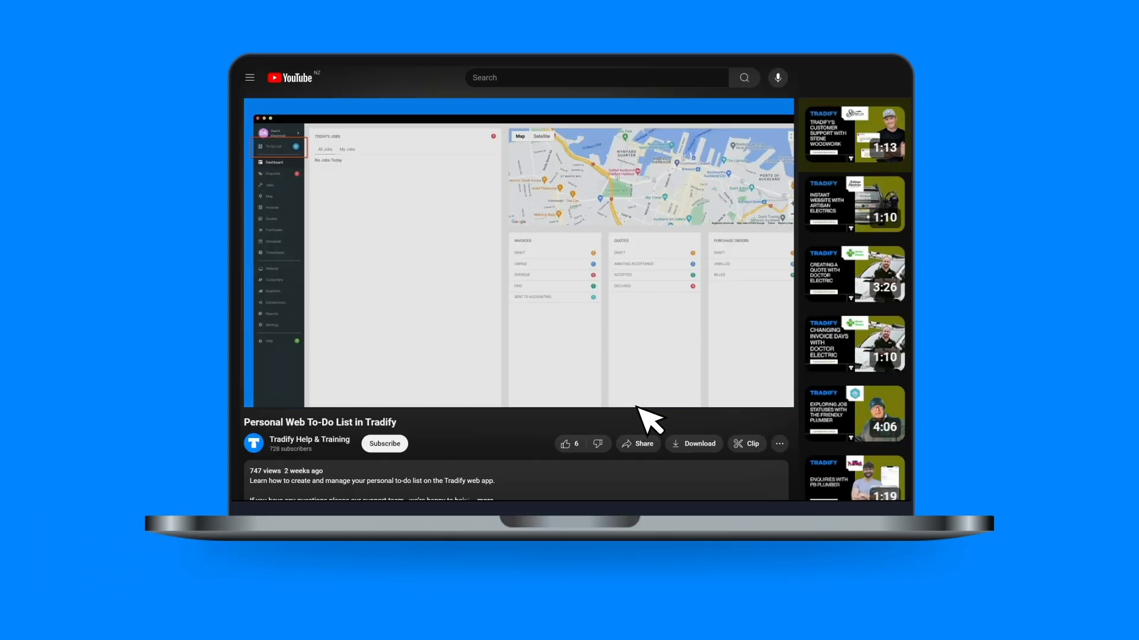
# Switch to the 'Using Enquiries in Tradify With PB Plumber' tutorial video
pyautogui.click(854, 477)
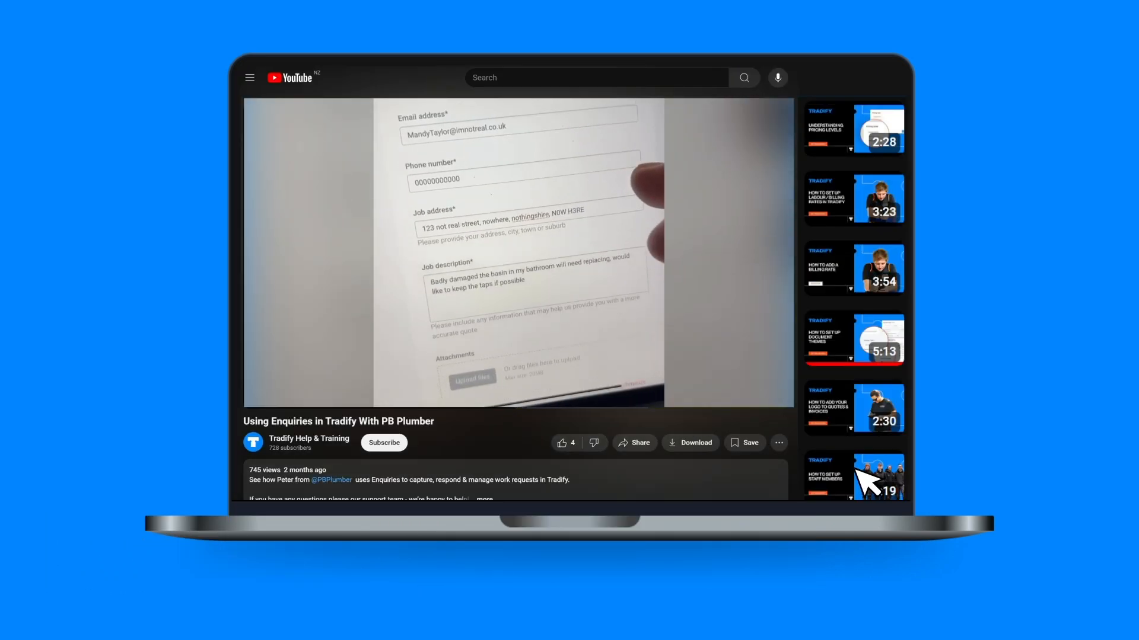